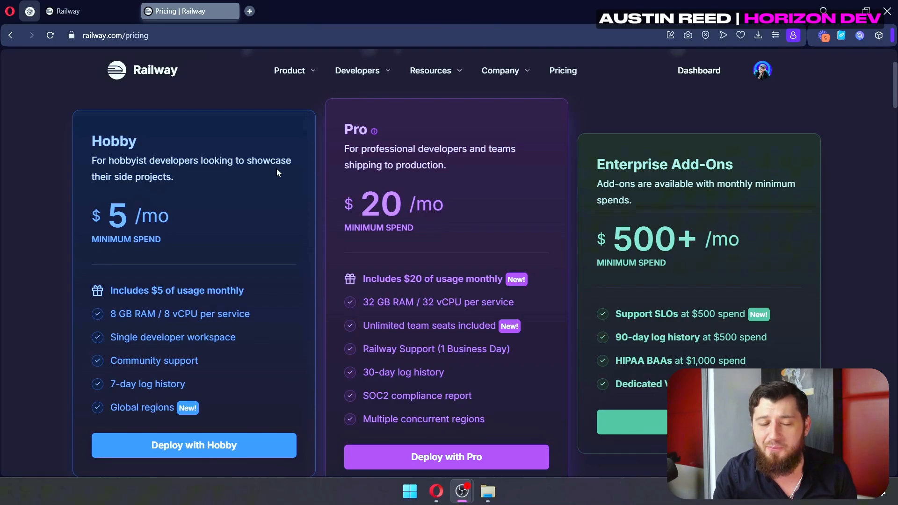
Return to the Railway projects dashboard and begin a new project
click(67, 11)
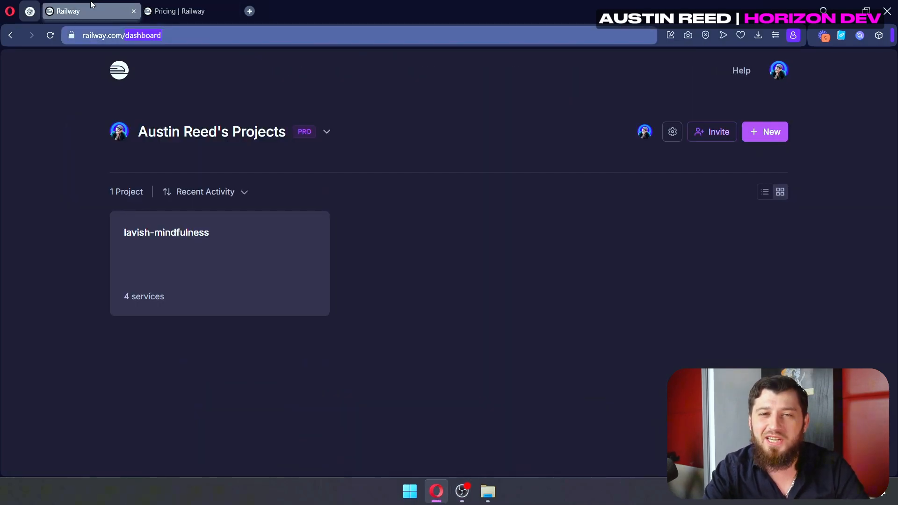
mouse_move(440, 27)
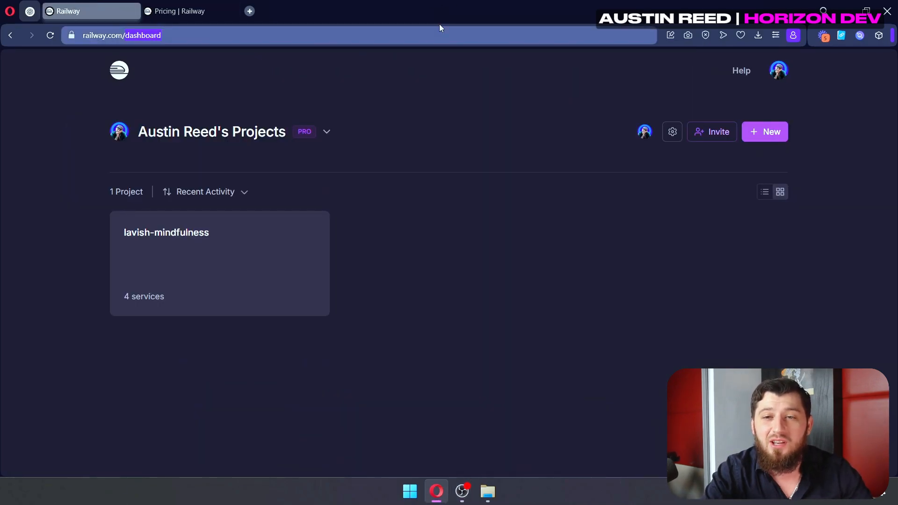
click(765, 131)
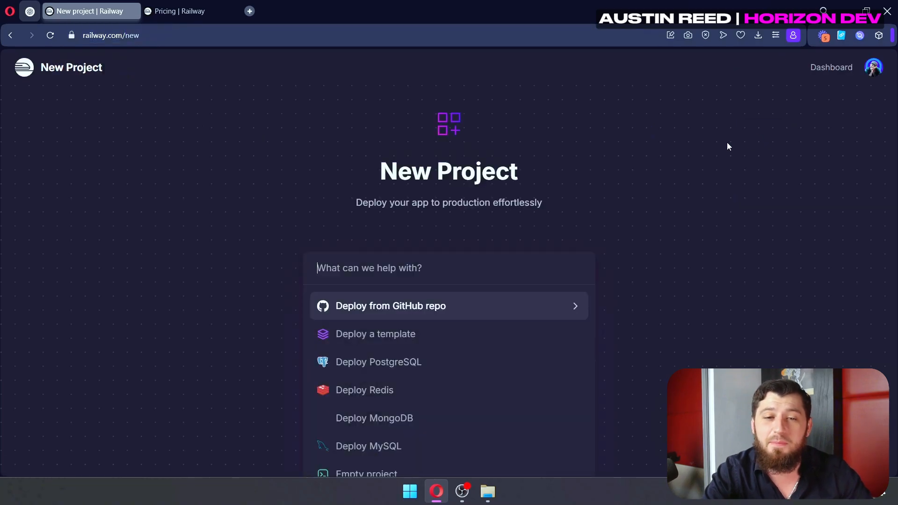
mouse_move(667, 328)
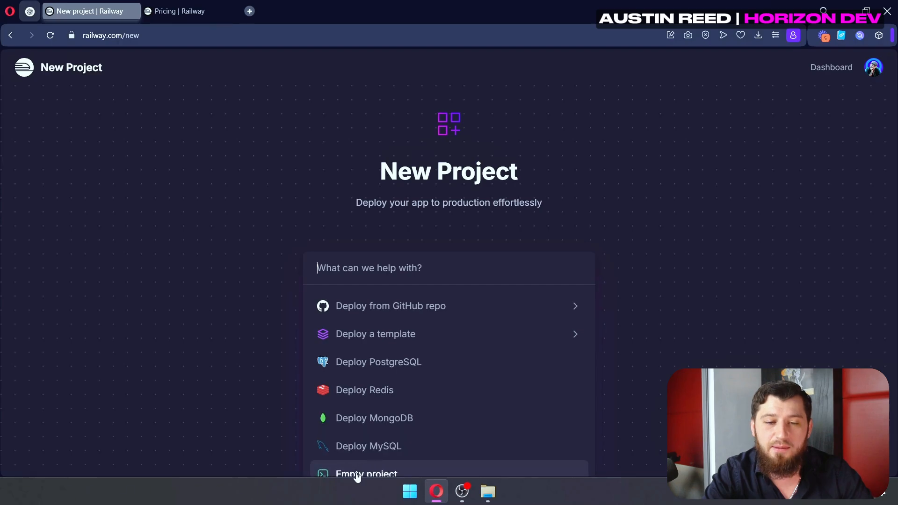
Create an empty project and search the service templates for n8n to add N8N (w/ workers)
click(366, 473)
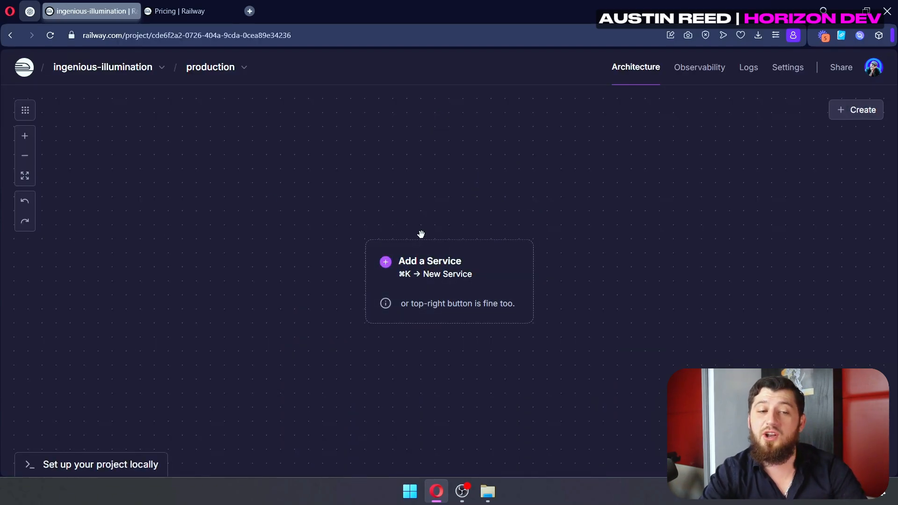
click(429, 261)
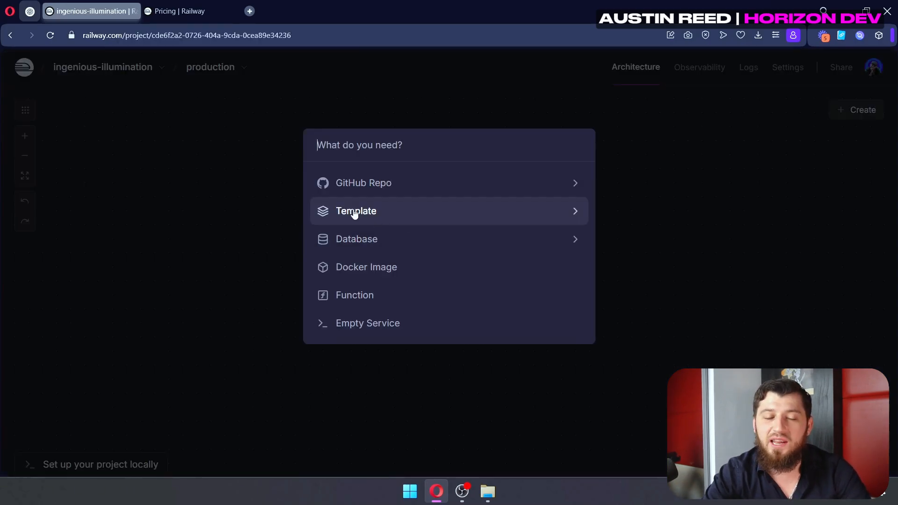
click(355, 211)
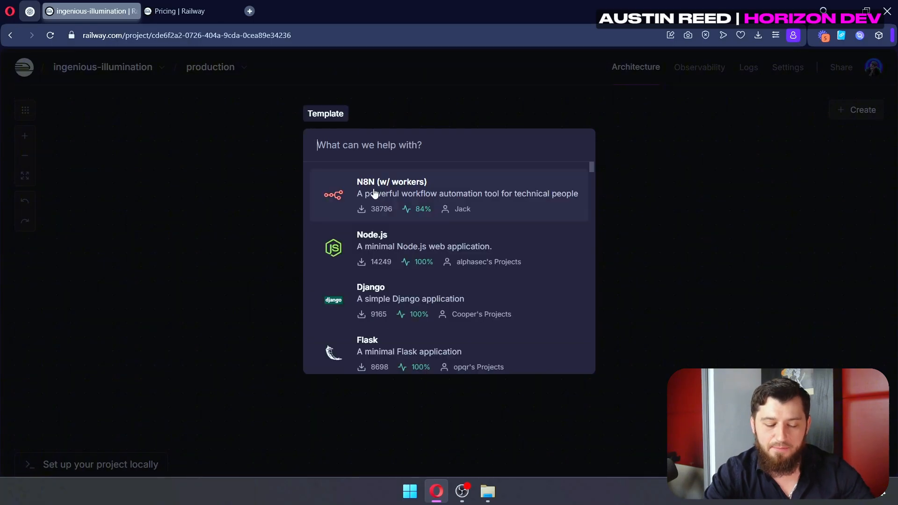
text(n8n)
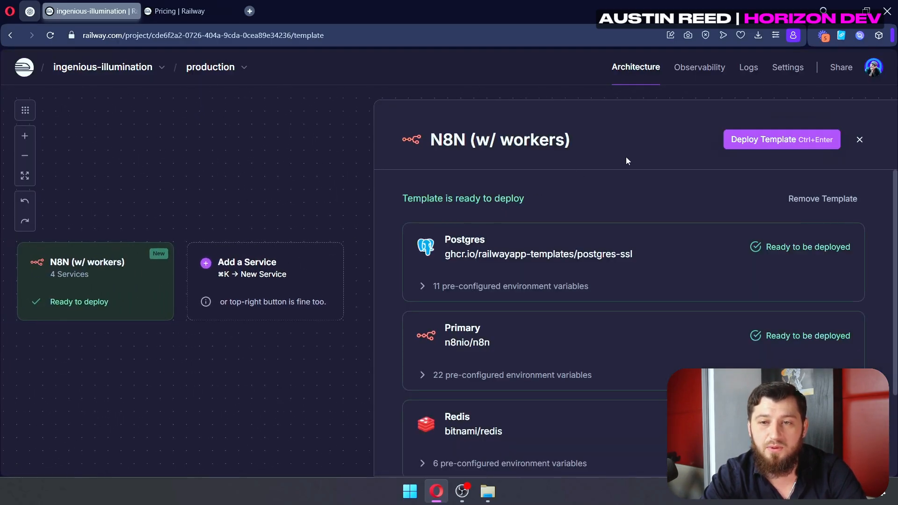
Deploy the template and check the Worker, Postgres and Redis services as they provision
click(780, 140)
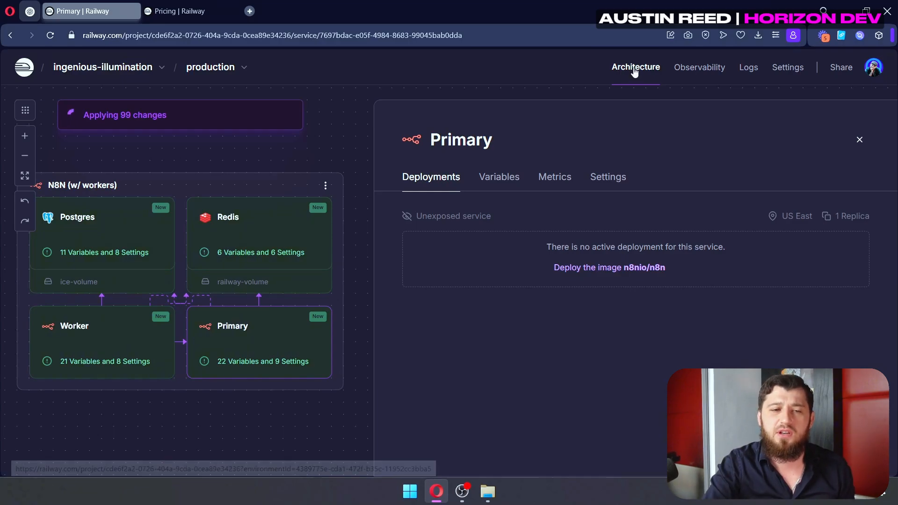
click(102, 326)
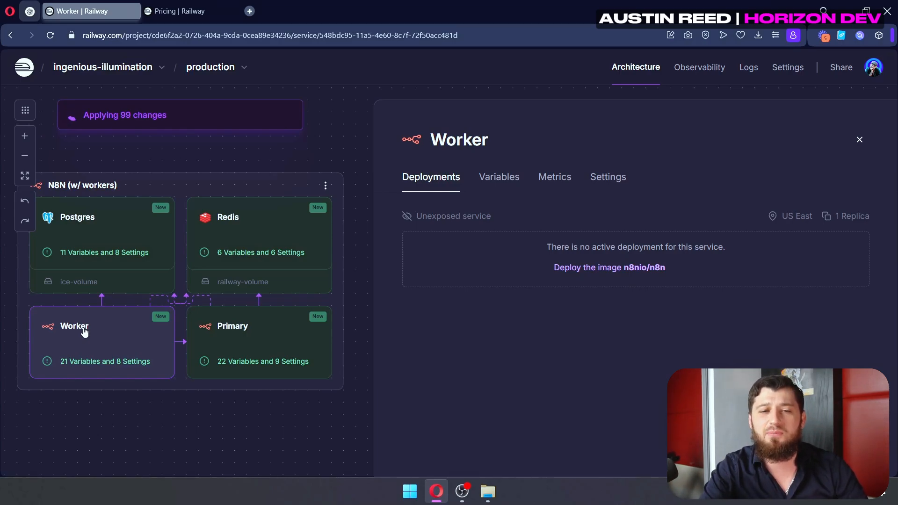
click(233, 326)
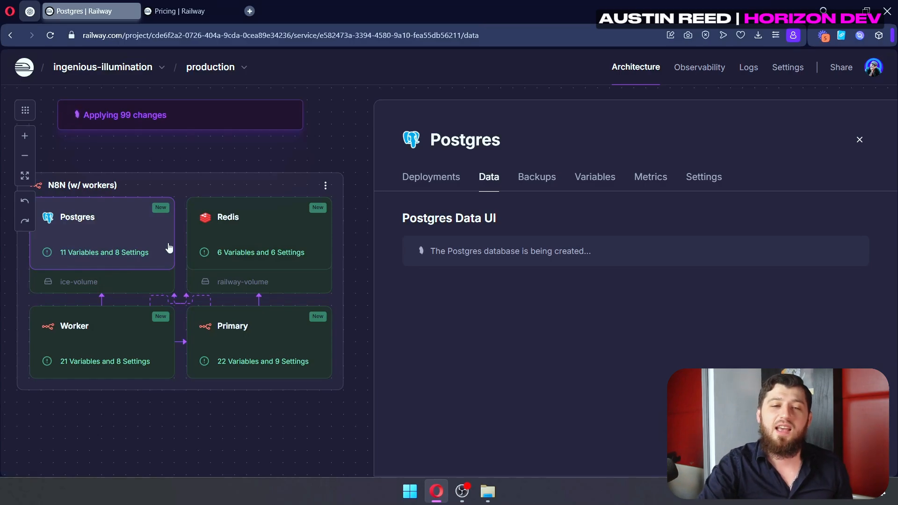
click(258, 232)
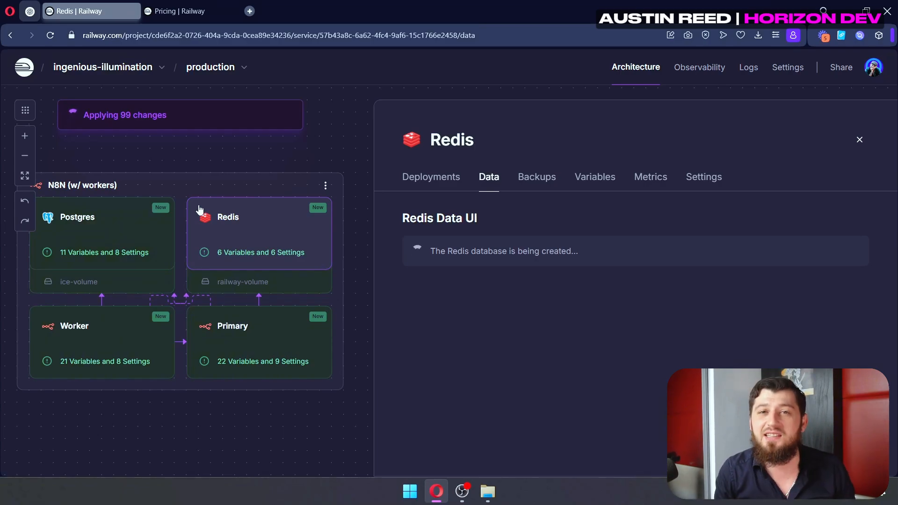
Visit the Primary service's public railway.app address to reach n8n's owner setup form
click(858, 139)
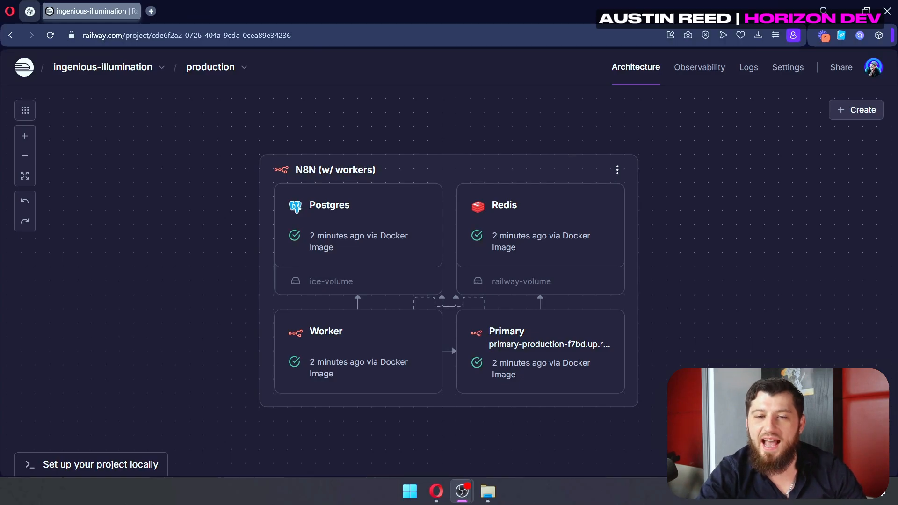
click(539, 349)
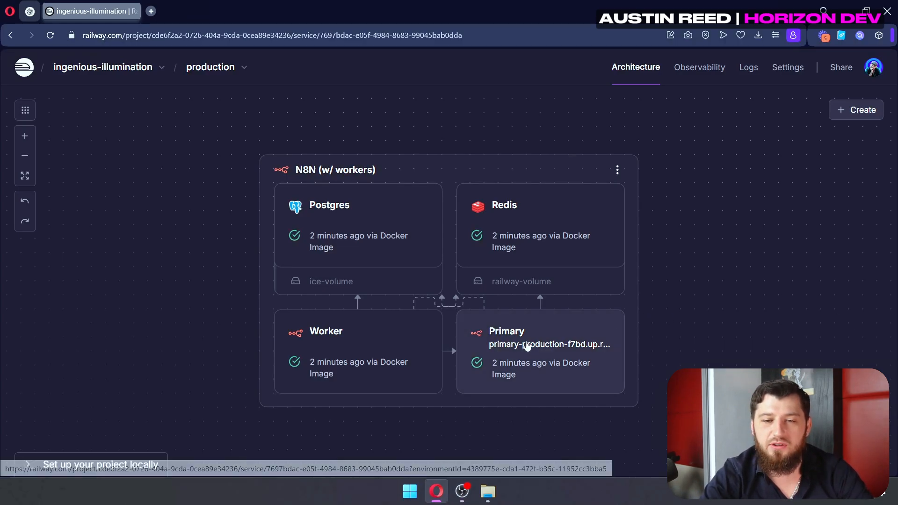
click(539, 343)
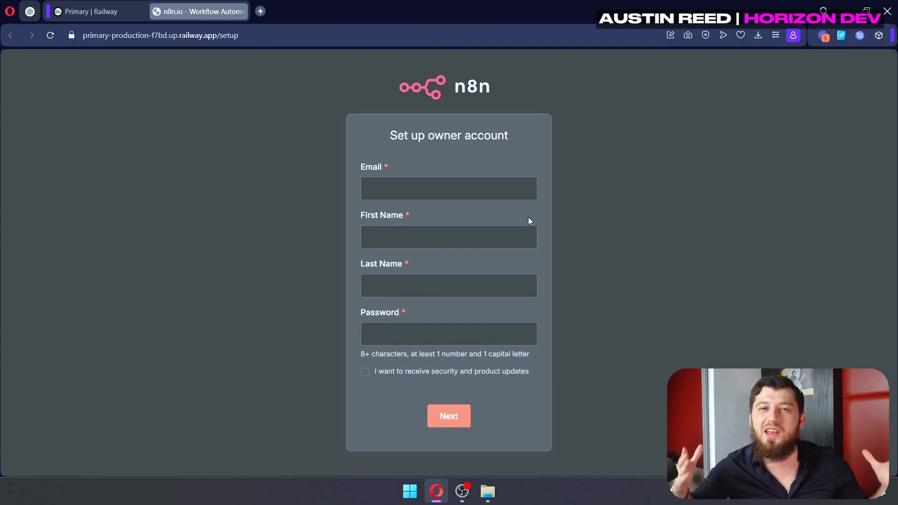
mouse_move(509, 159)
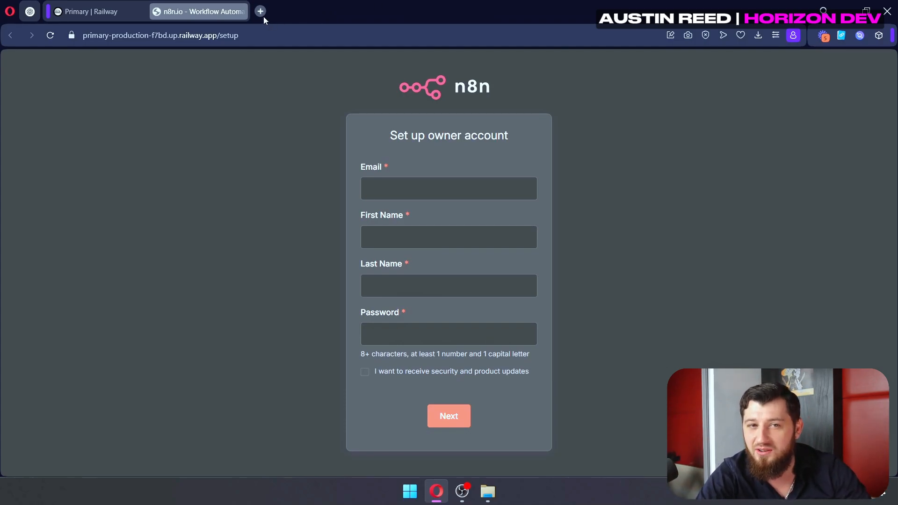
mouse_move(260, 11)
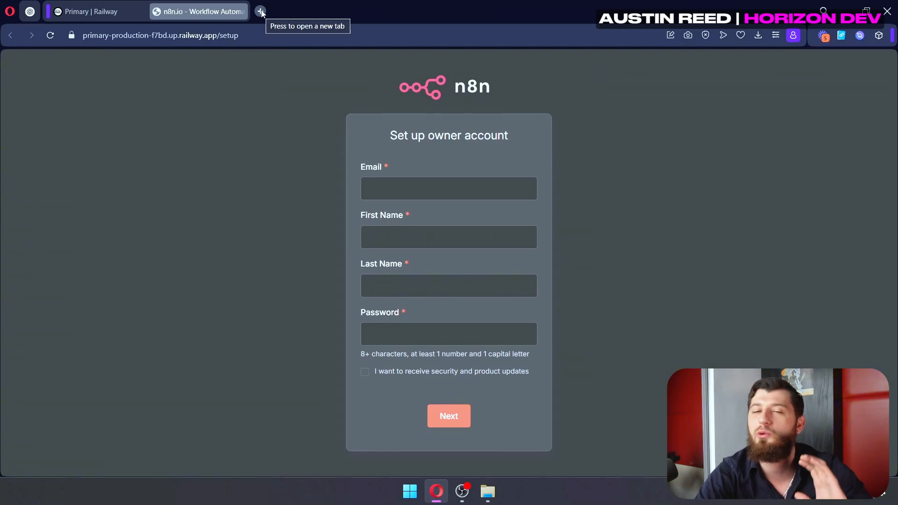
Load the Cloudflare DNS records page for horizon.dev in a new tab, then return to Railway
click(261, 11)
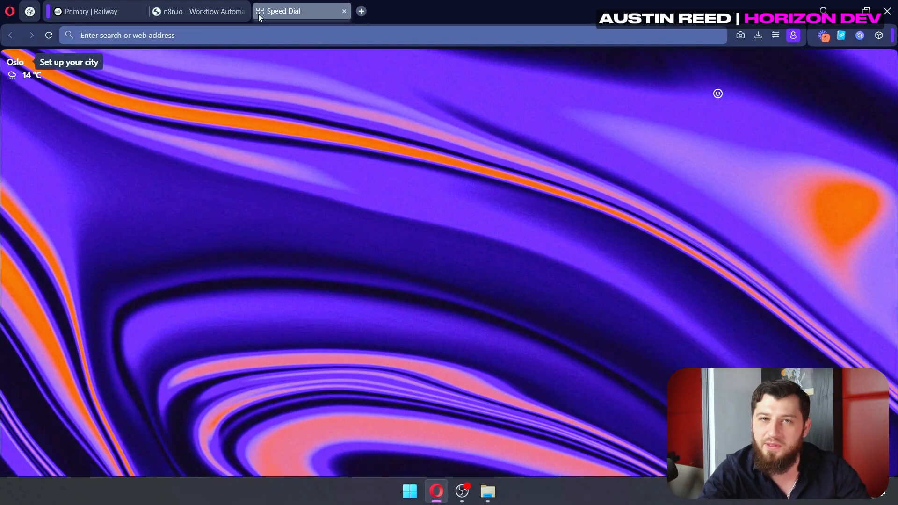
click(300, 11)
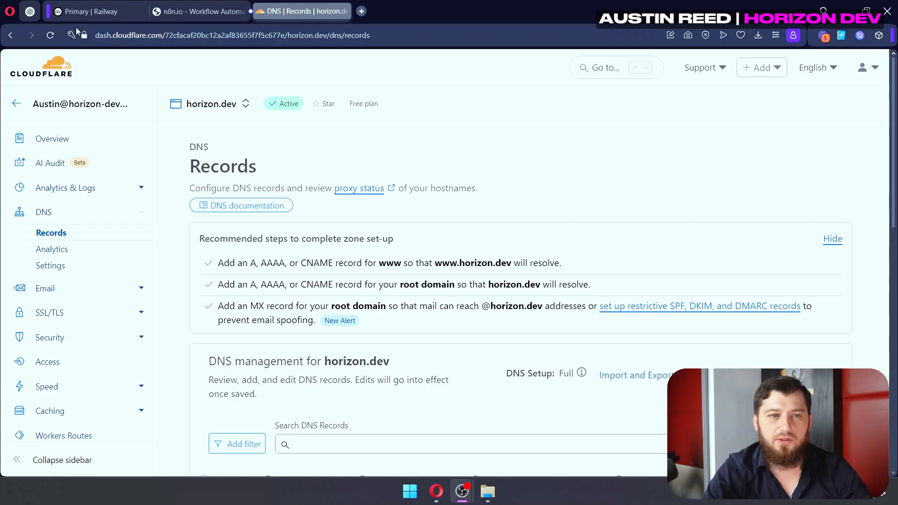
click(95, 11)
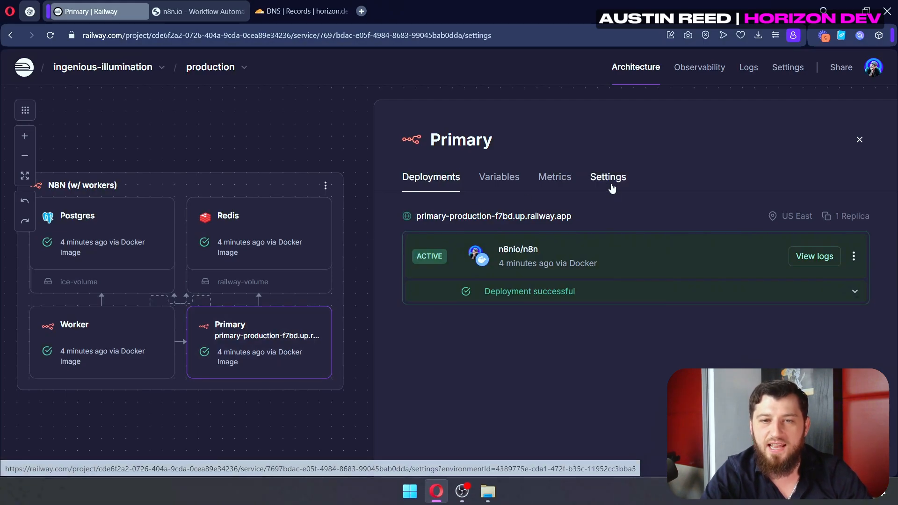
Add test.horizon.dev as a custom domain in the Primary service's networking settings
click(608, 176)
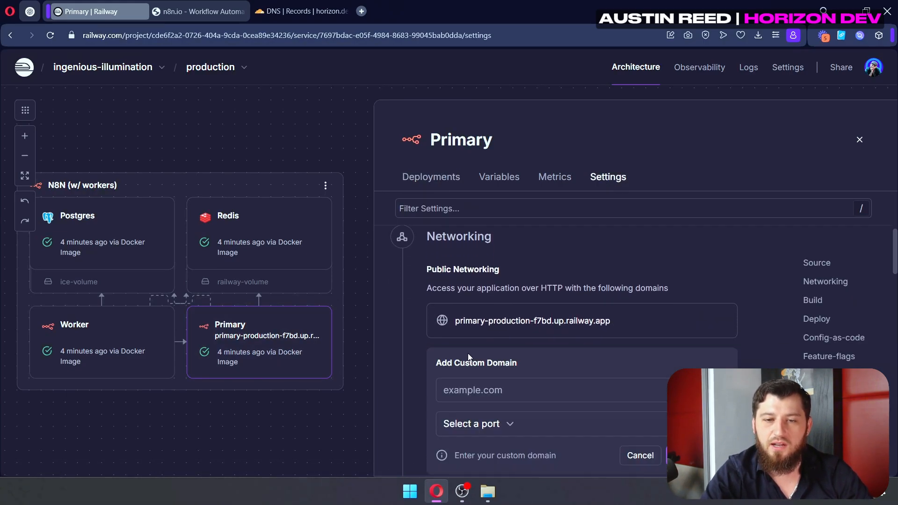
click(552, 331)
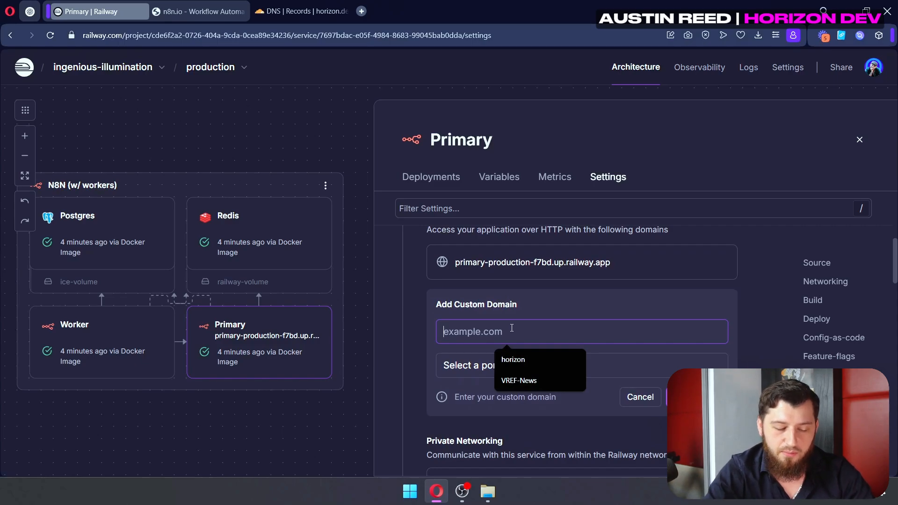
text(test.horizo)
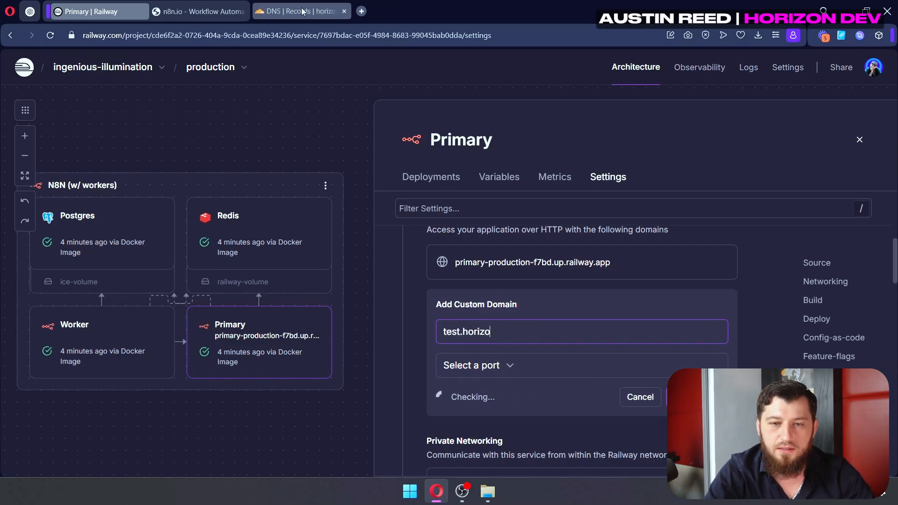
text(n.dev)
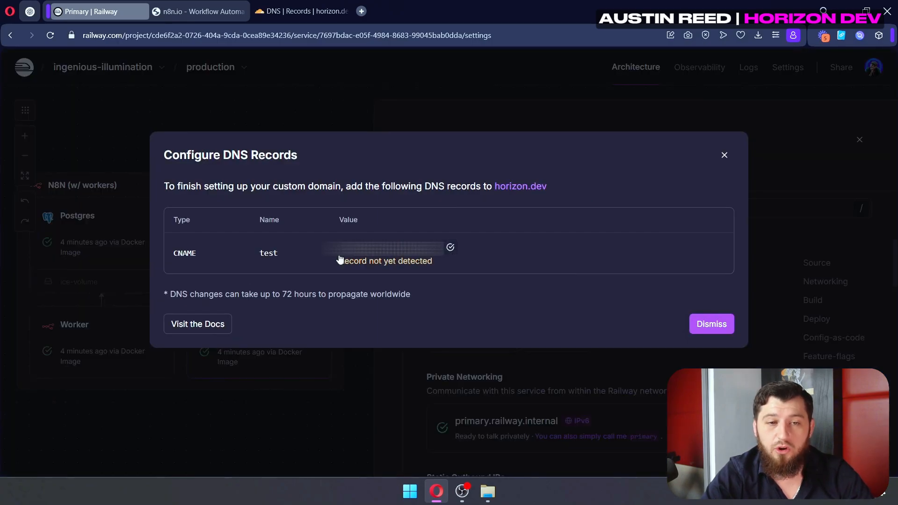
mouse_move(278, 265)
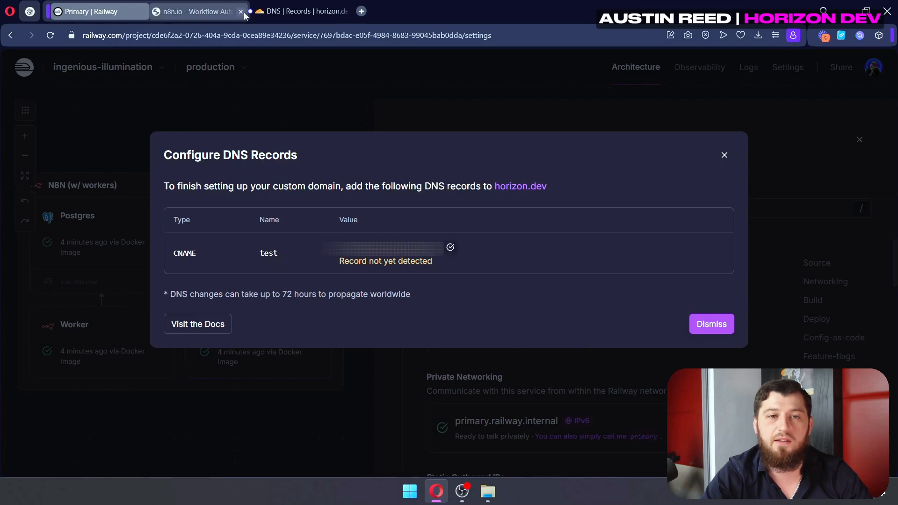
Start a new DNS record in Cloudflare for the test CNAME pointing at the railway.app target
click(301, 11)
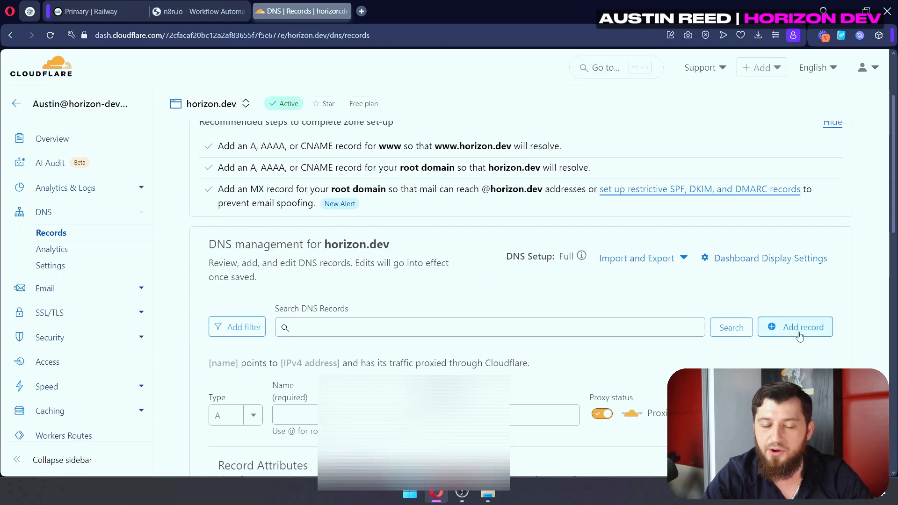
click(281, 297)
text(test)
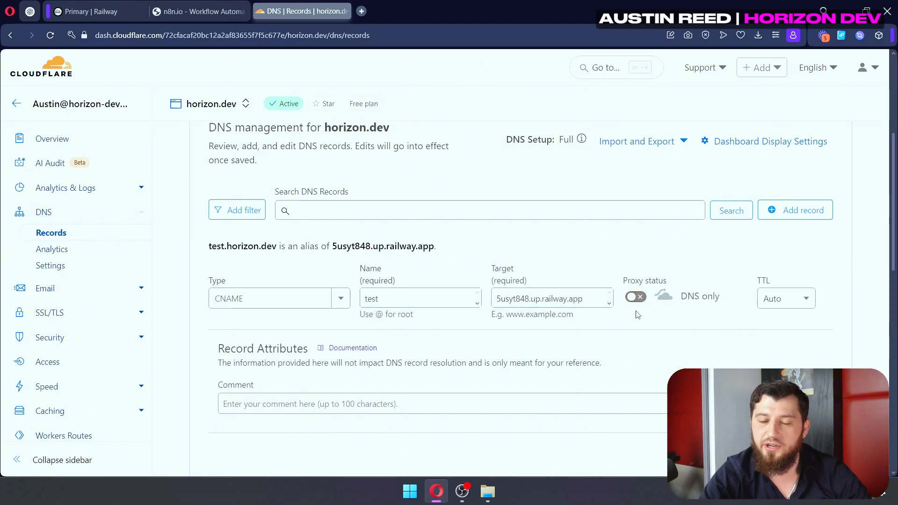
mouse_move(611, 354)
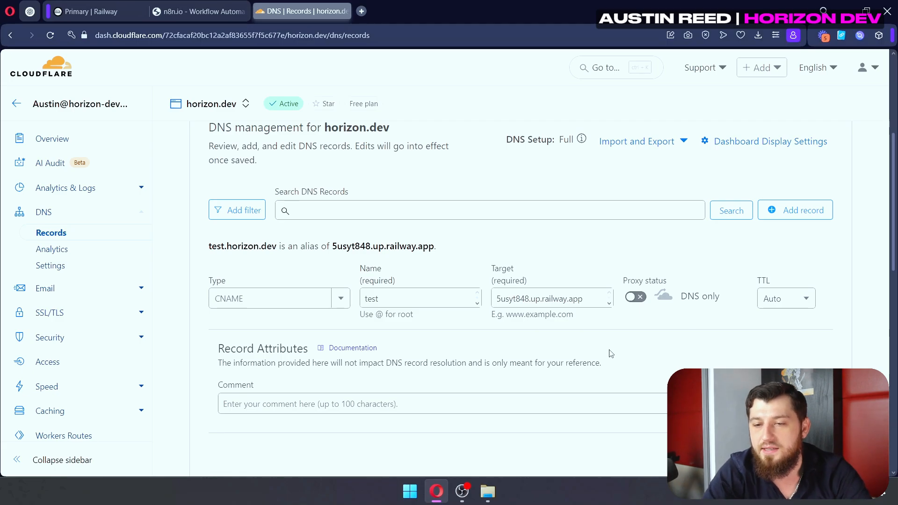
Dismiss Railway's DNS instructions and, once setup completes, visit test.horizon.dev
click(96, 11)
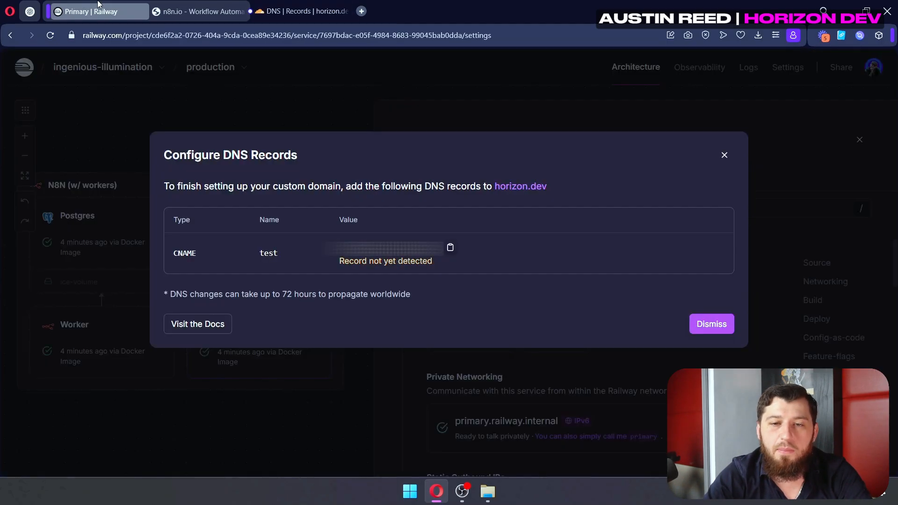
mouse_move(711, 324)
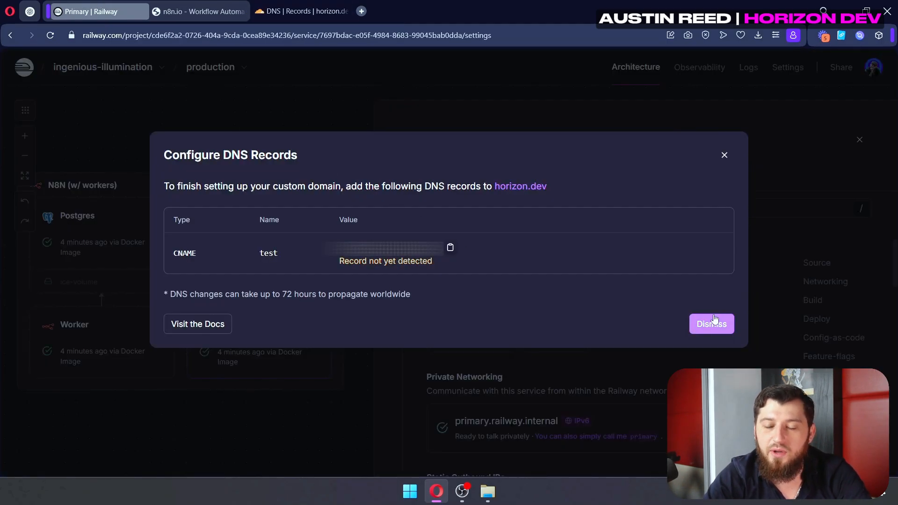
click(711, 324)
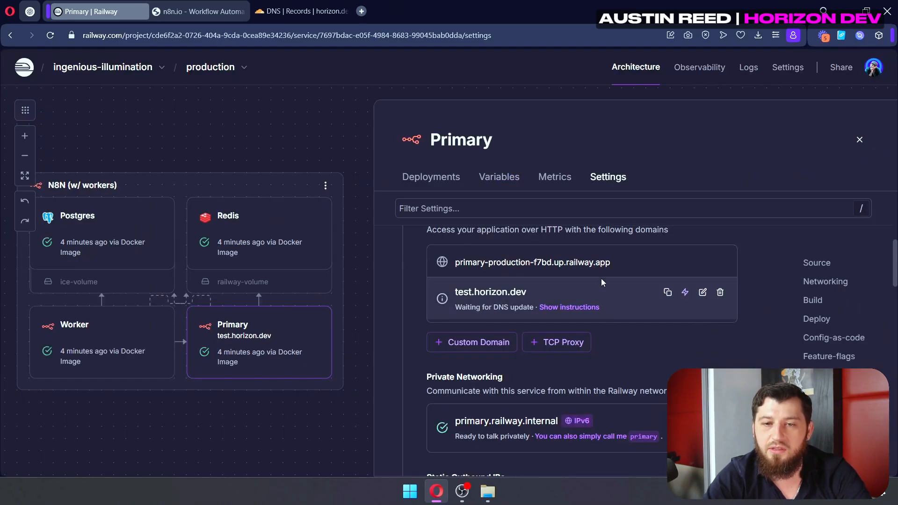
mouse_move(613, 302)
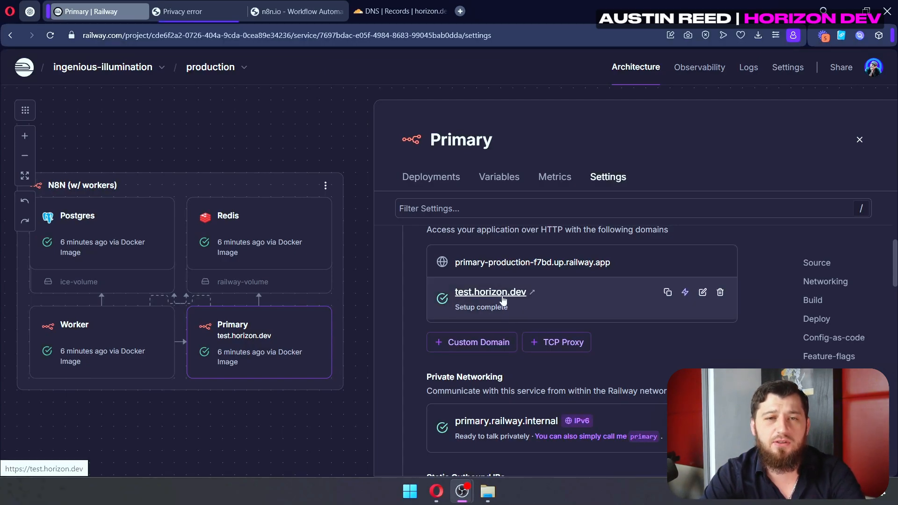
click(489, 292)
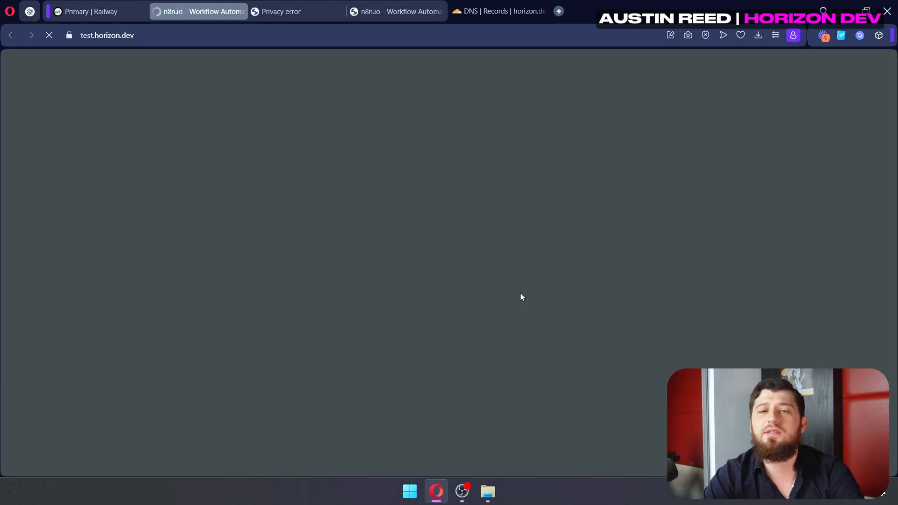